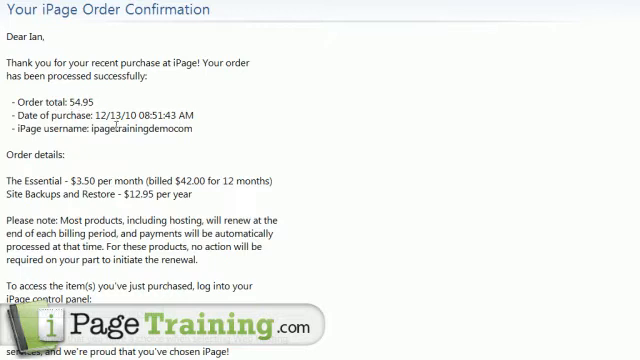
pyautogui.moveTo(400, 202)
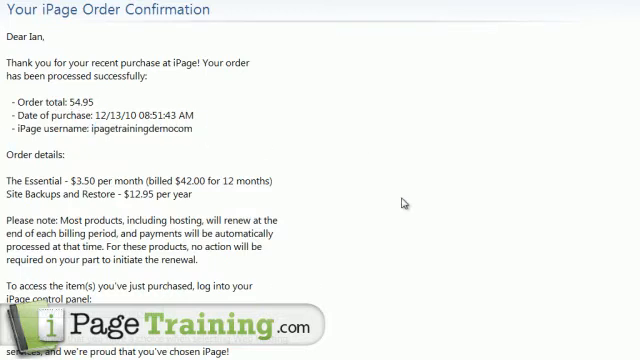
# Step: Sign in to iPage with username 'ipagetrainingdemo' and its password
pyautogui.scroll(-3)
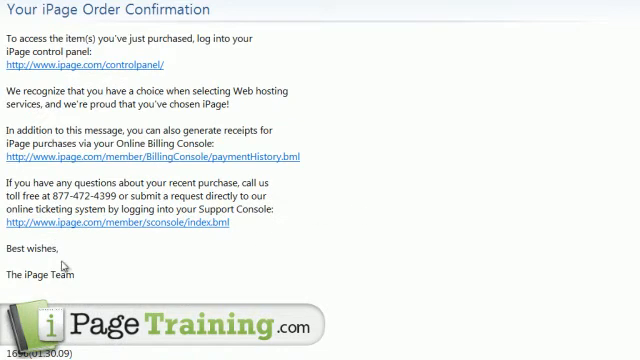
pyautogui.scroll(-3)
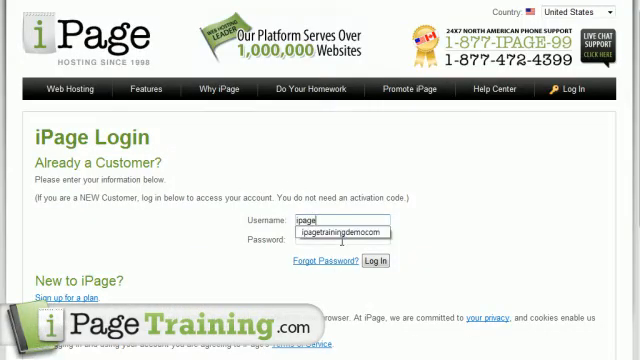
pyautogui.write('ipagetrainingdemocom')
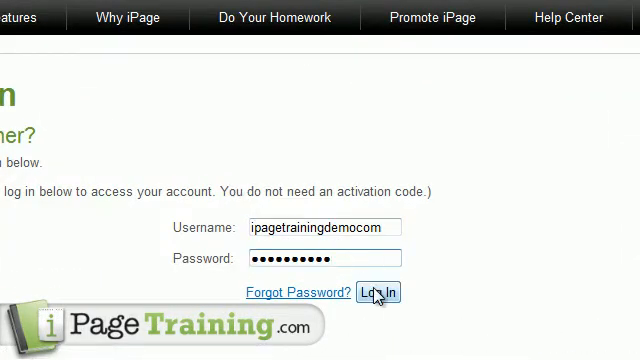
pyautogui.click(388, 292)
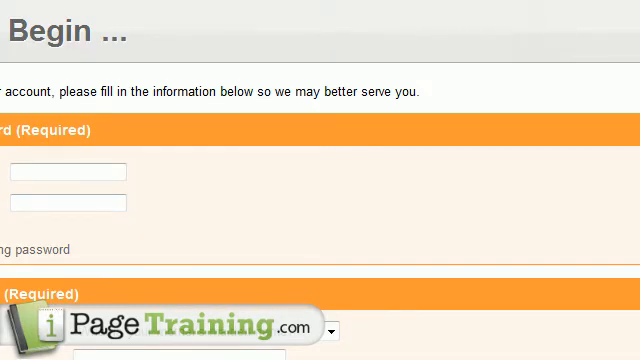
pyautogui.scroll(-3)
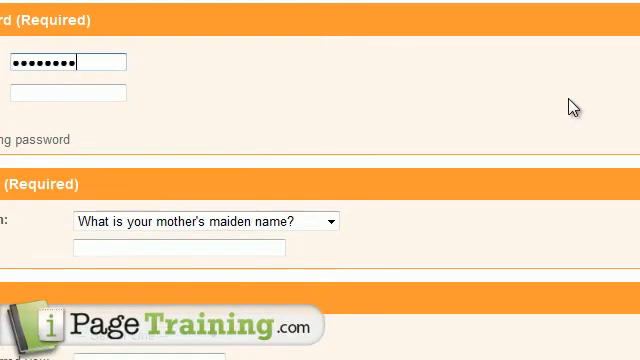
pyautogui.write('••••••••')
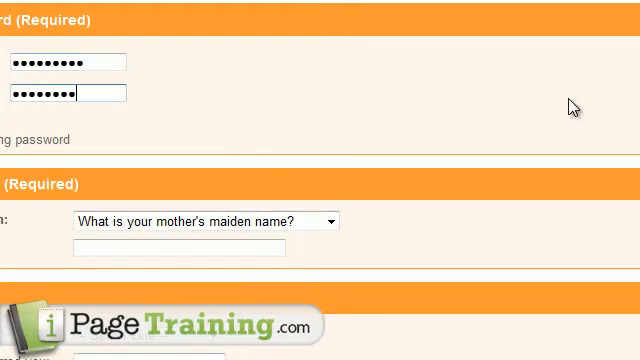
pyautogui.scroll(-3)
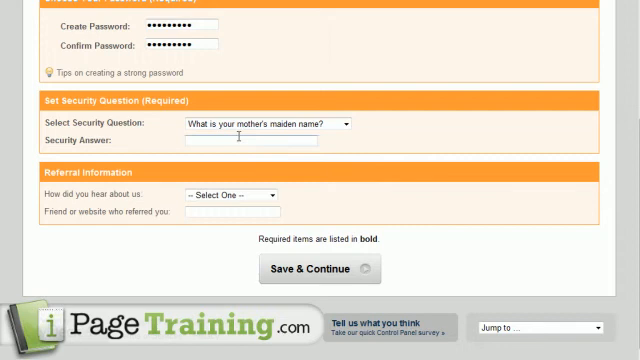
pyautogui.write('Smith')
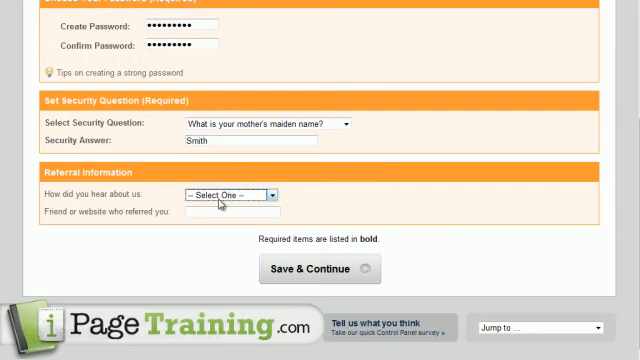
pyautogui.click(218, 194)
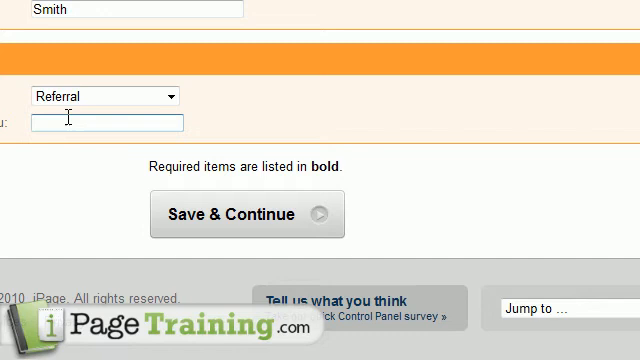
pyautogui.write('Google')
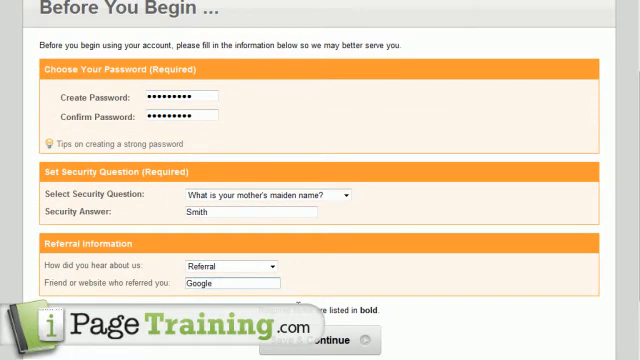
pyautogui.scroll(-3)
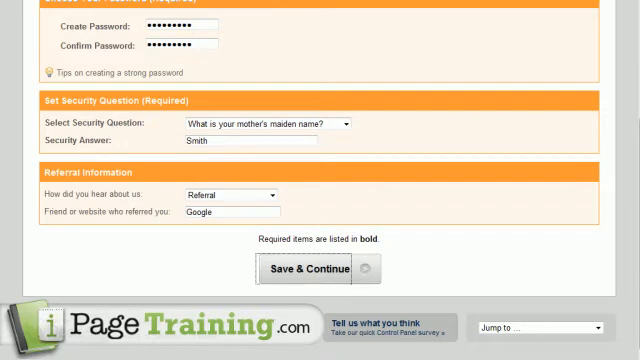
# Step: Save the setup and review the dashboard's System Settings, including nameservers and software versions
pyautogui.click(306, 268)
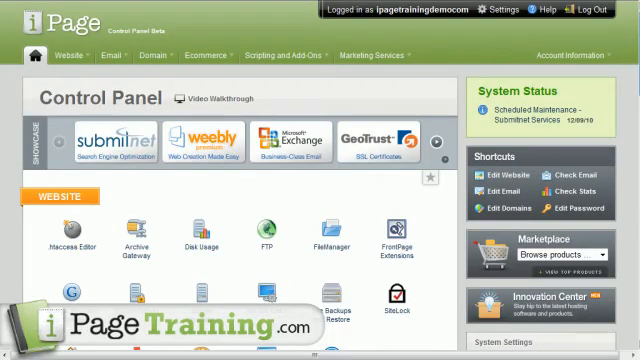
pyautogui.scroll(-3)
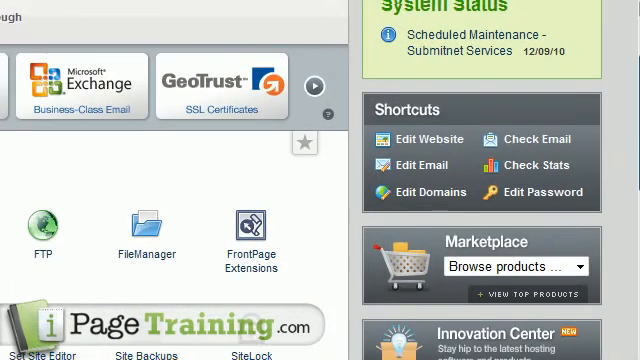
pyautogui.scroll(-3)
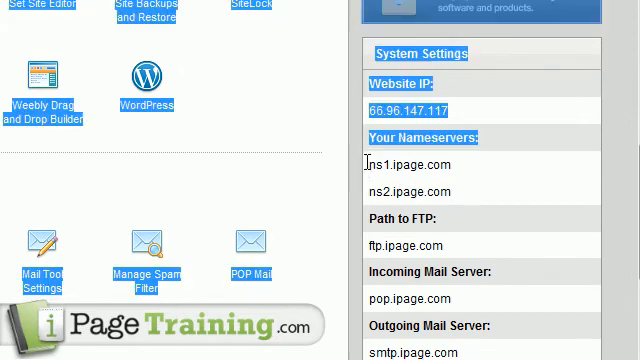
pyautogui.scroll(-3)
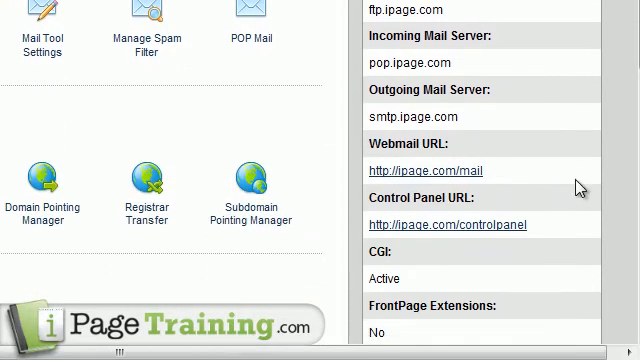
pyautogui.scroll(-3)
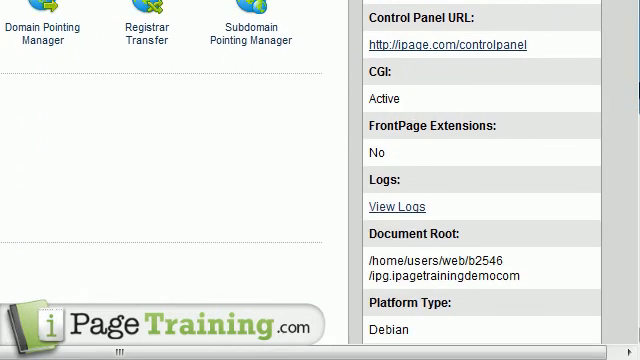
pyautogui.scroll(-3)
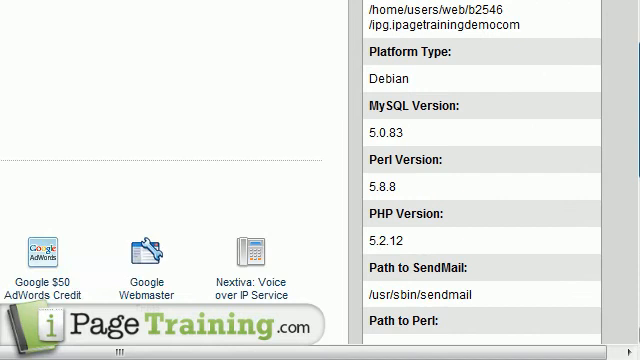
pyautogui.scroll(-3)
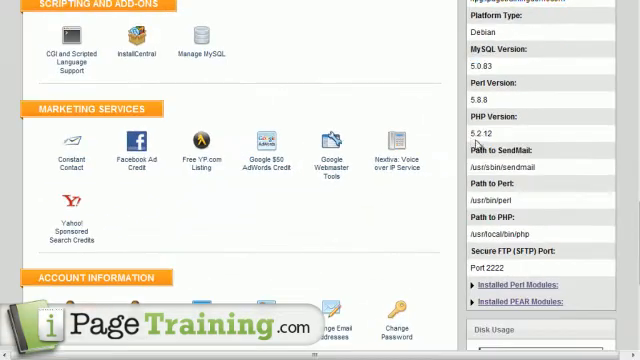
pyautogui.scroll(-3)
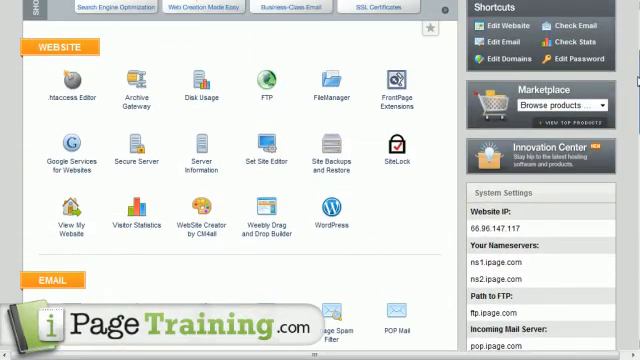
pyautogui.scroll(-3)
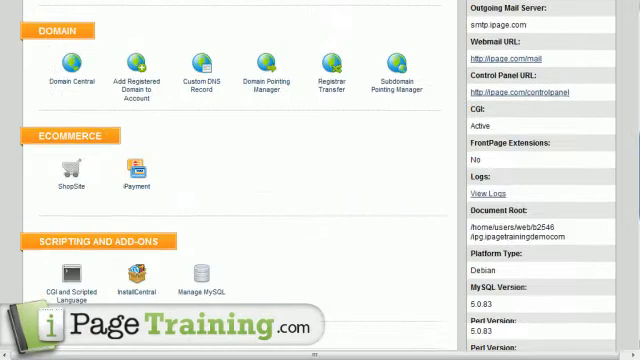
pyautogui.scroll(-3)
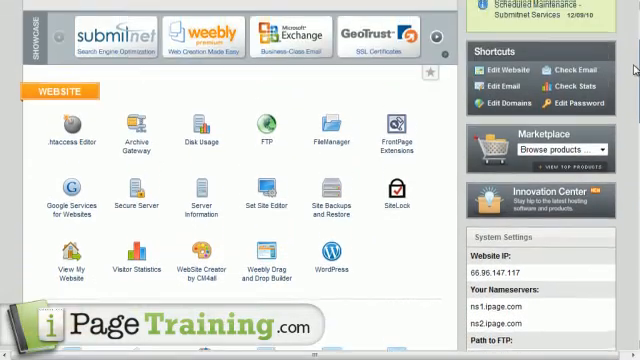
pyautogui.scroll(-3)
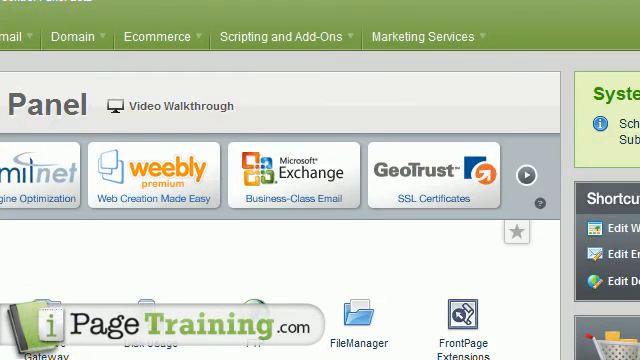
pyautogui.scroll(-3)
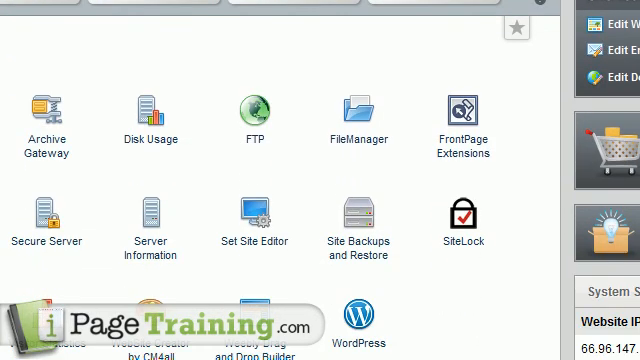
pyautogui.scroll(-3)
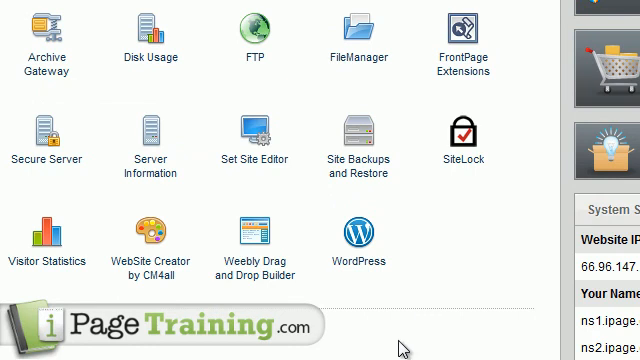
pyautogui.moveTo(447, 352)
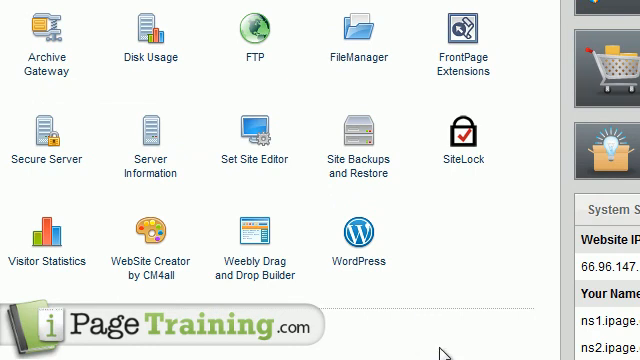